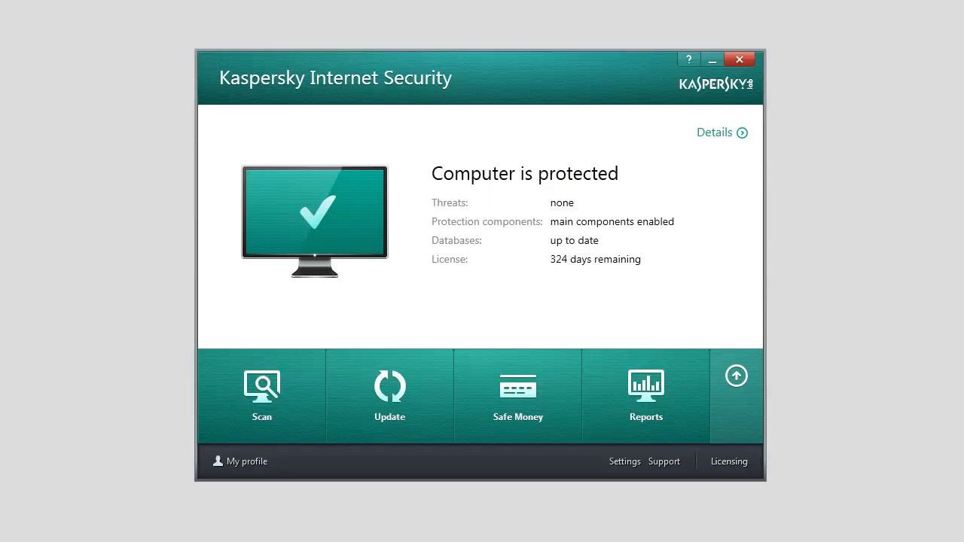
Step: Expand the feature tiles and enter the Parental Control section
click(735, 377)
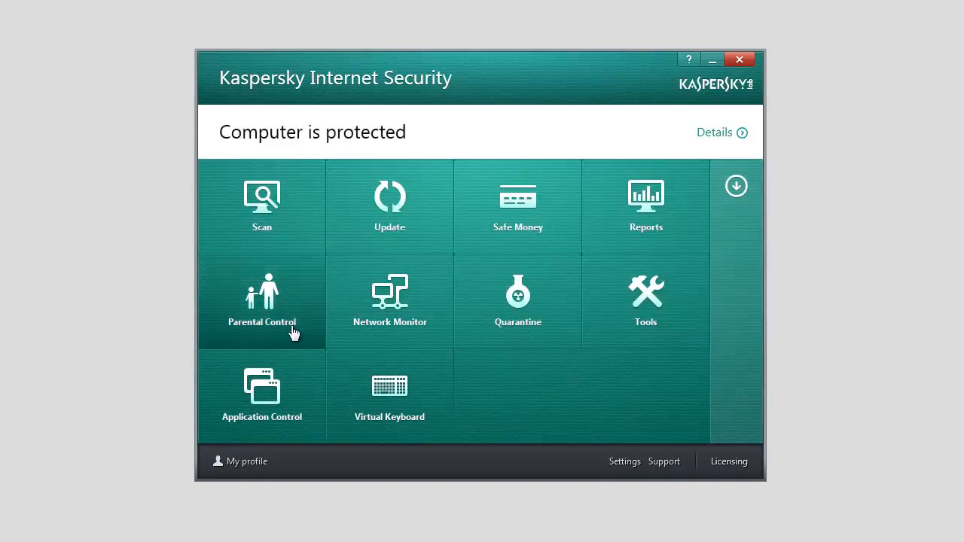
click(262, 301)
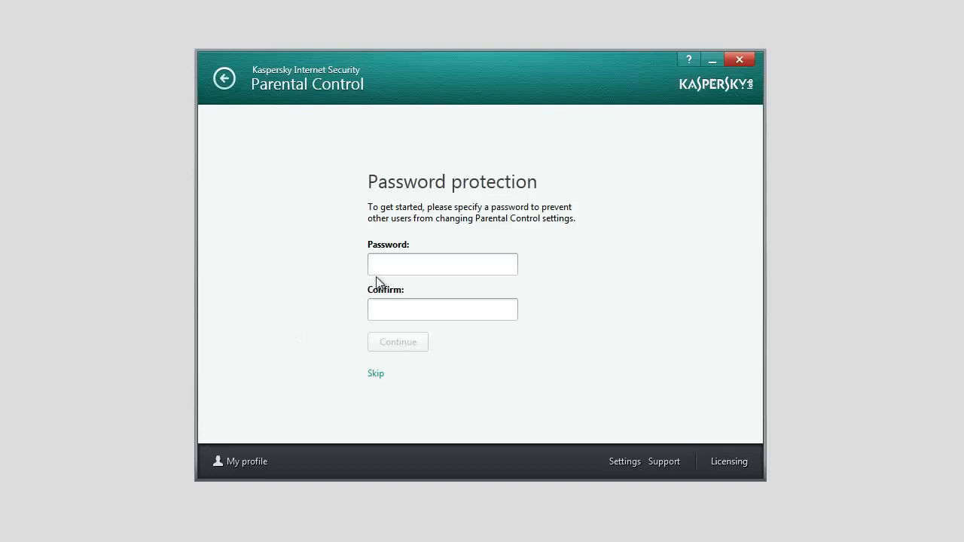
Step: Create and confirm a new Parental Control password with its protection scope
click(443, 265)
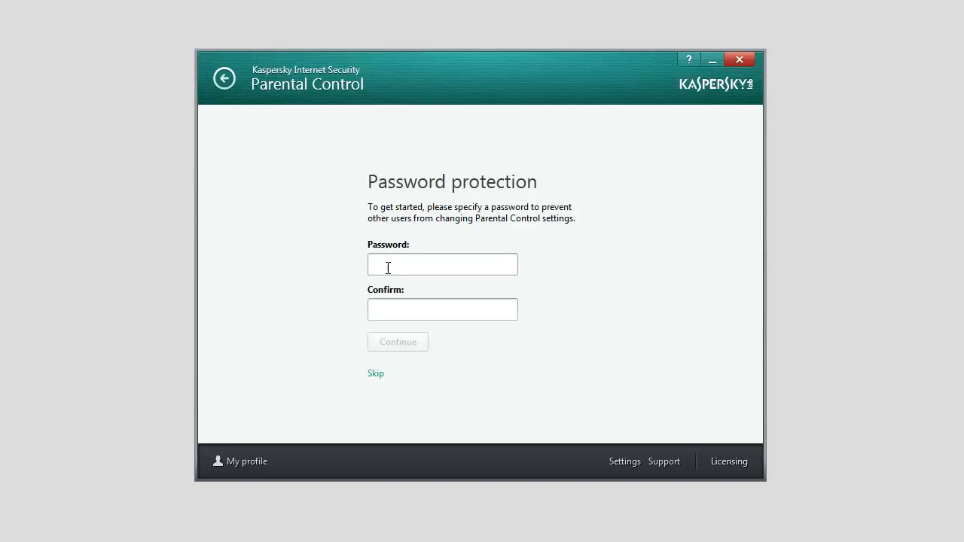
click(442, 265)
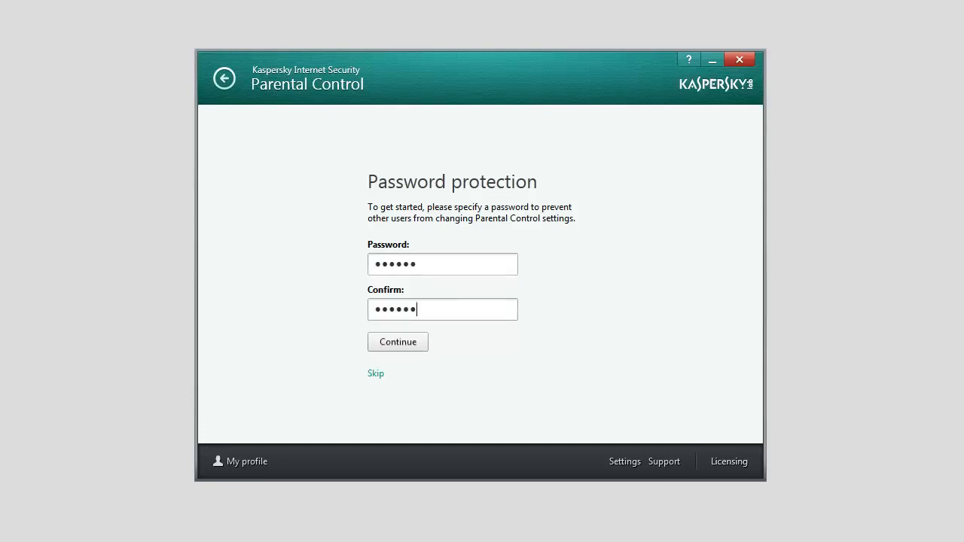
click(398, 341)
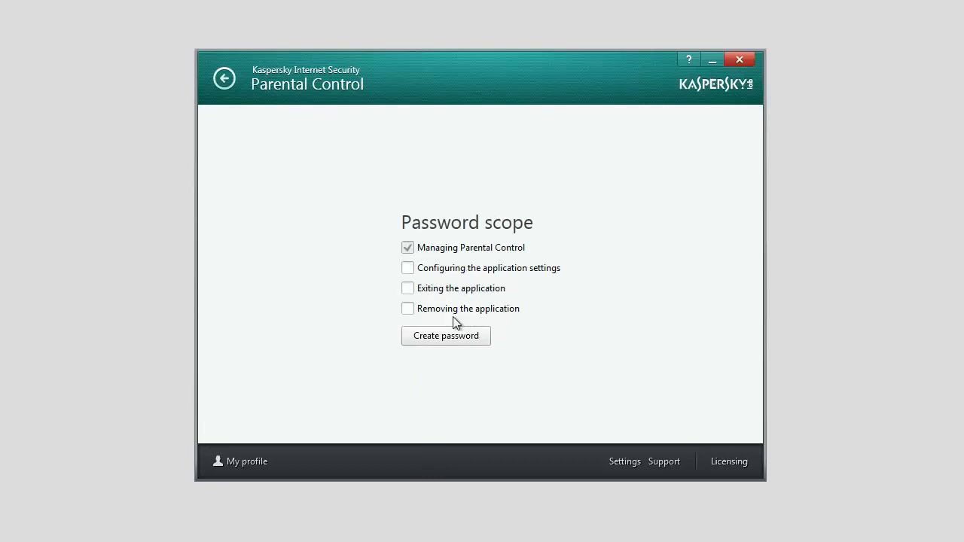
click(446, 335)
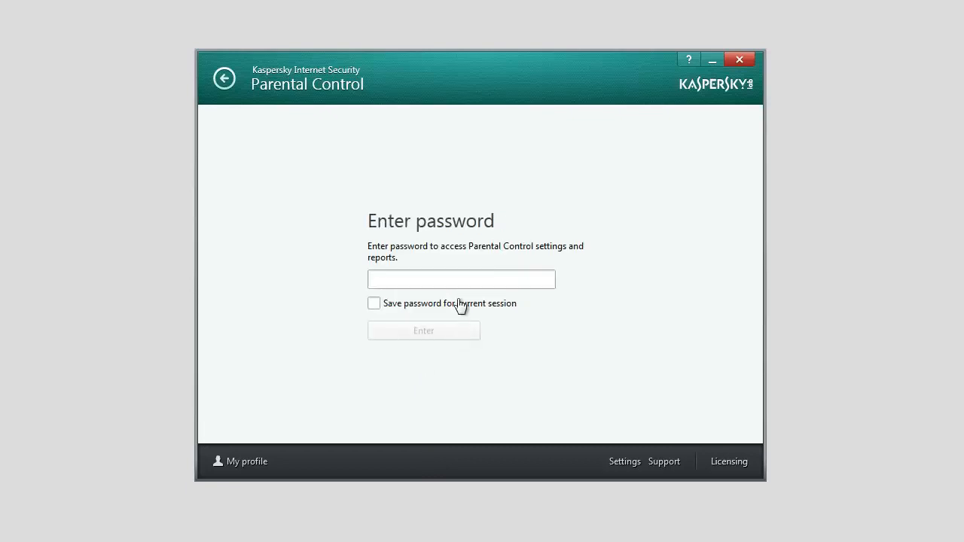
Step: Sign in with the password, saved for the current session, reaching the user list
text(••)
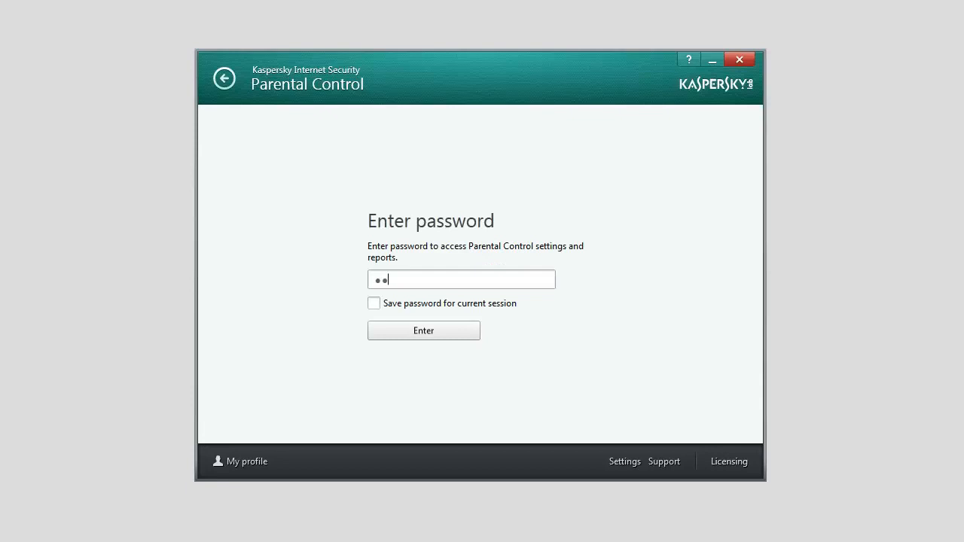
click(374, 303)
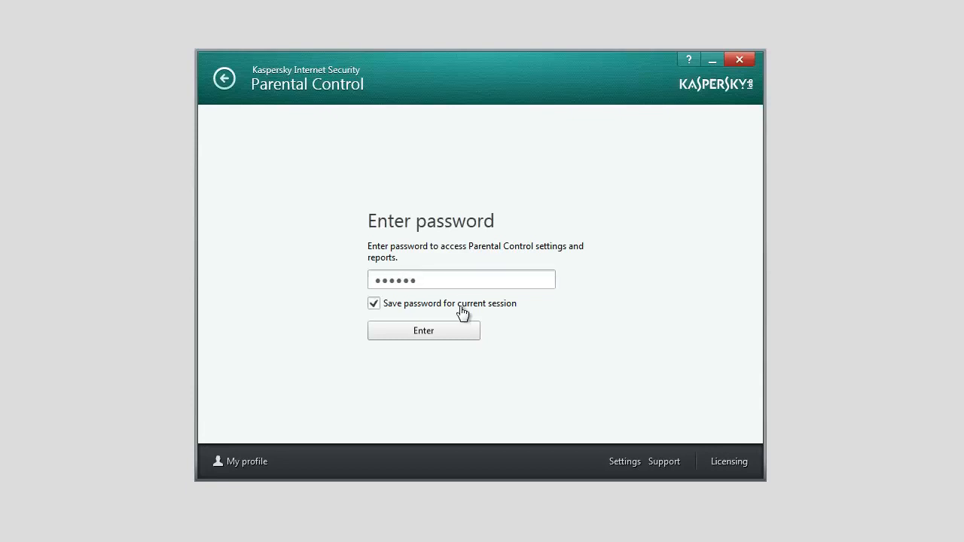
click(424, 332)
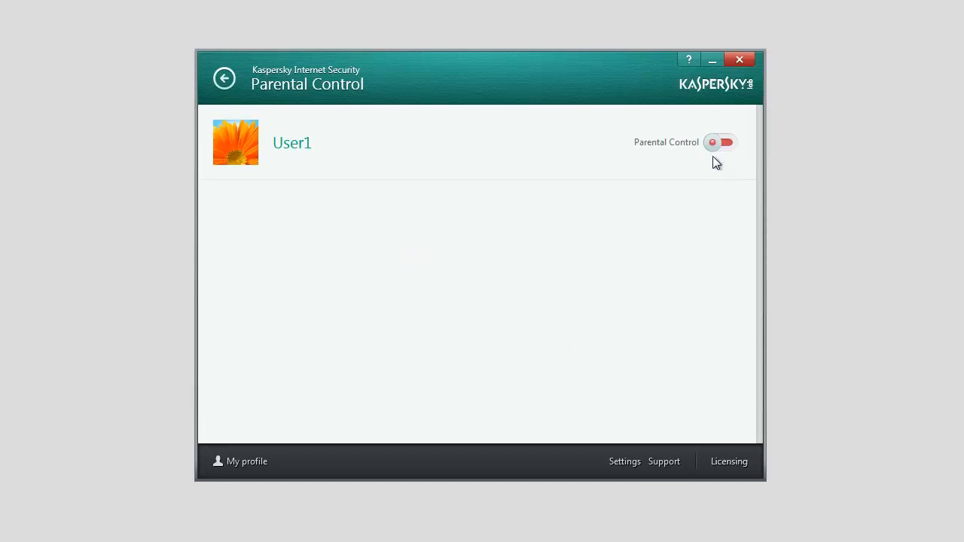
Step: Switch Parental Control on for User1 and show its Internet restriction settings
click(720, 141)
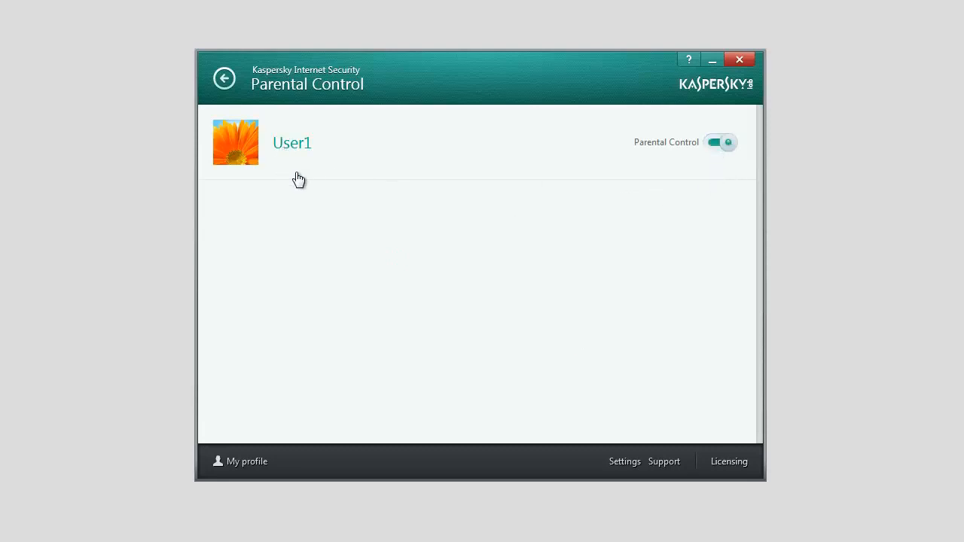
click(292, 142)
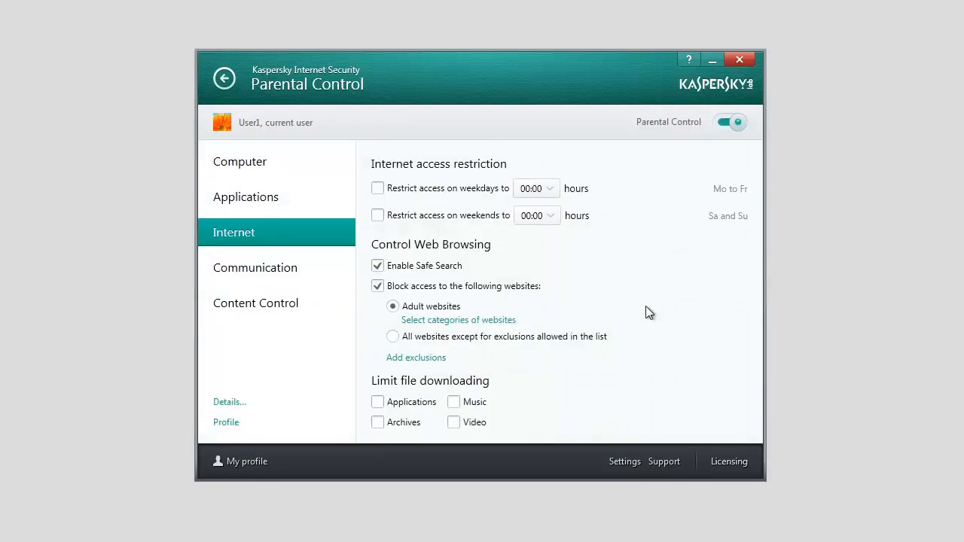
mouse_move(578, 308)
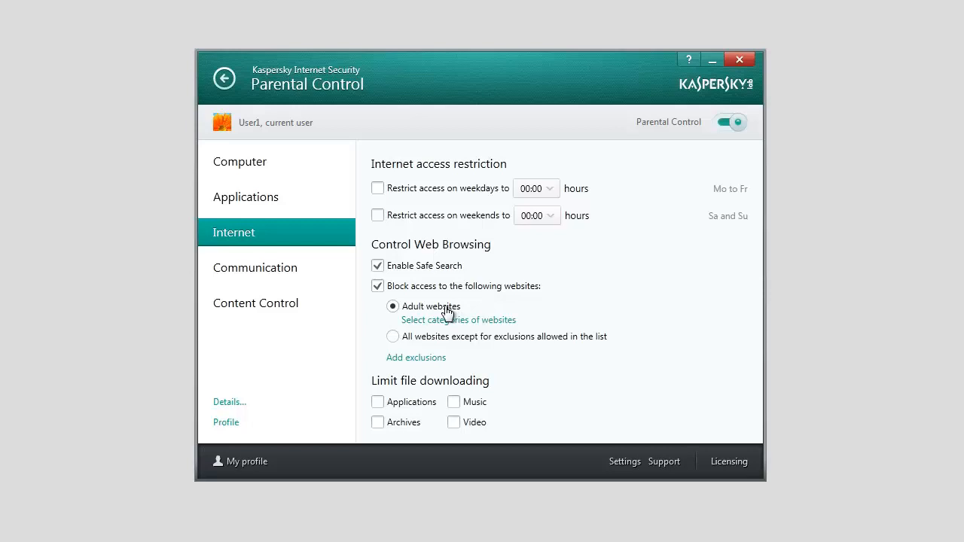
click(458, 319)
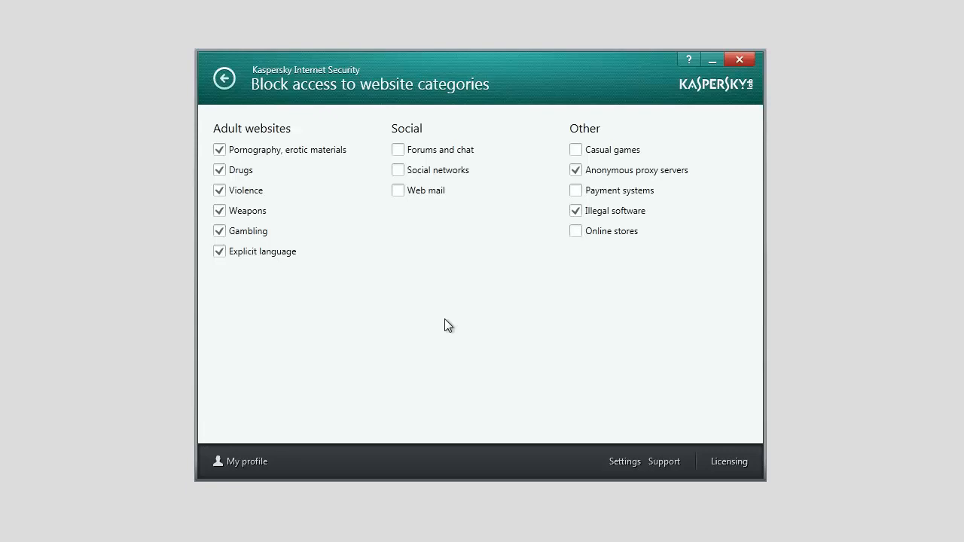
mouse_move(392, 238)
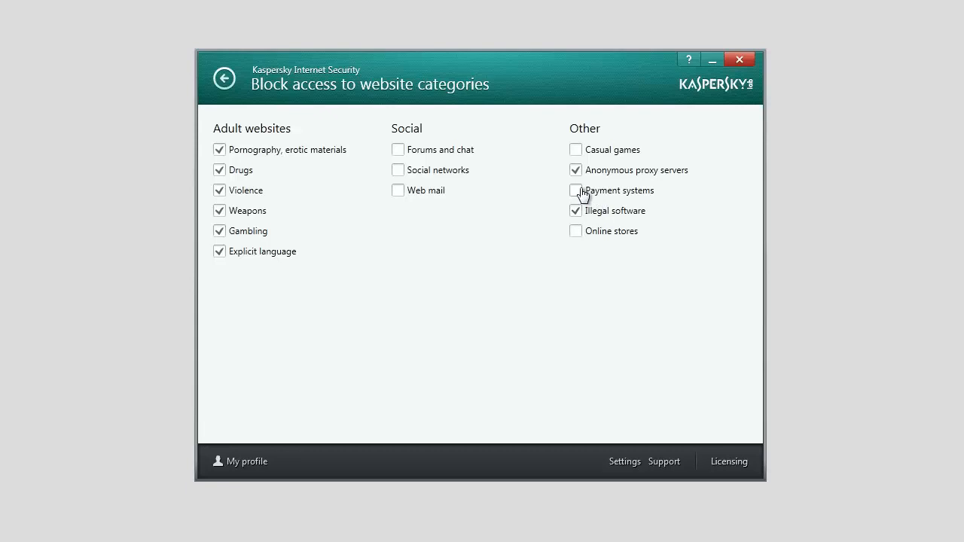
click(223, 79)
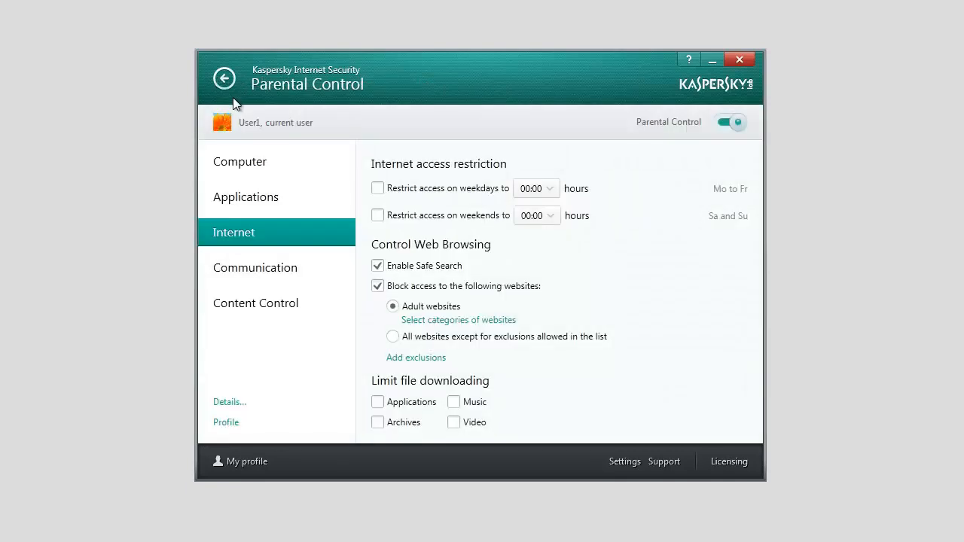
click(416, 357)
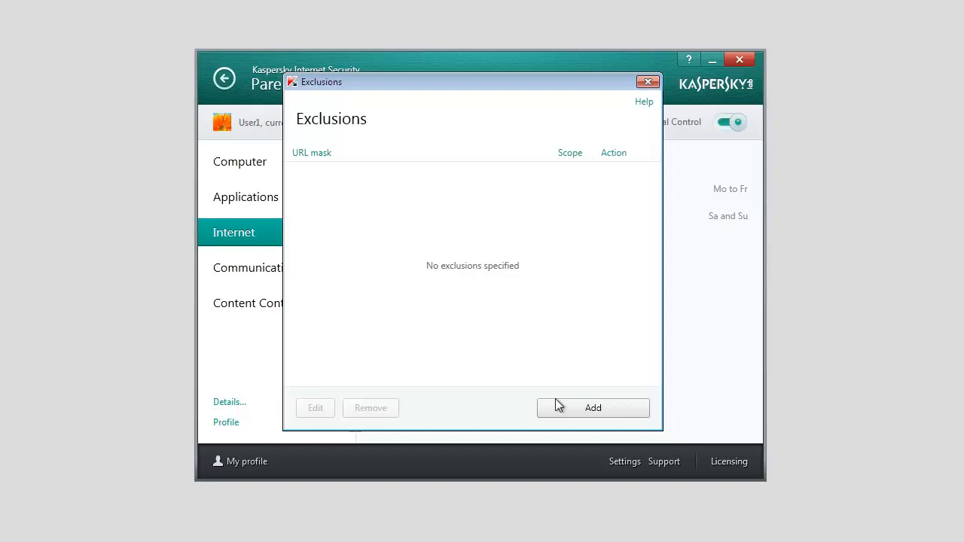
click(594, 406)
text(http://www.kaspersky.com)
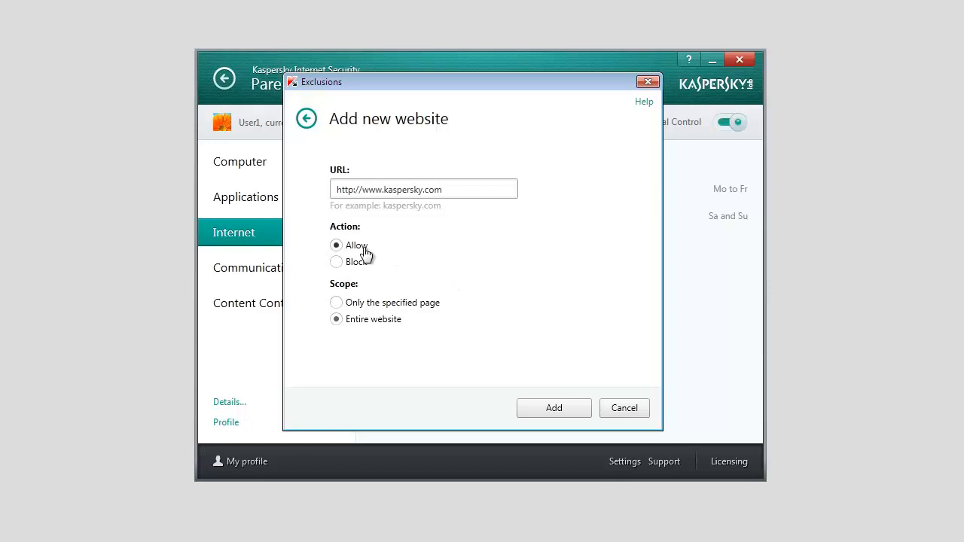
click(336, 262)
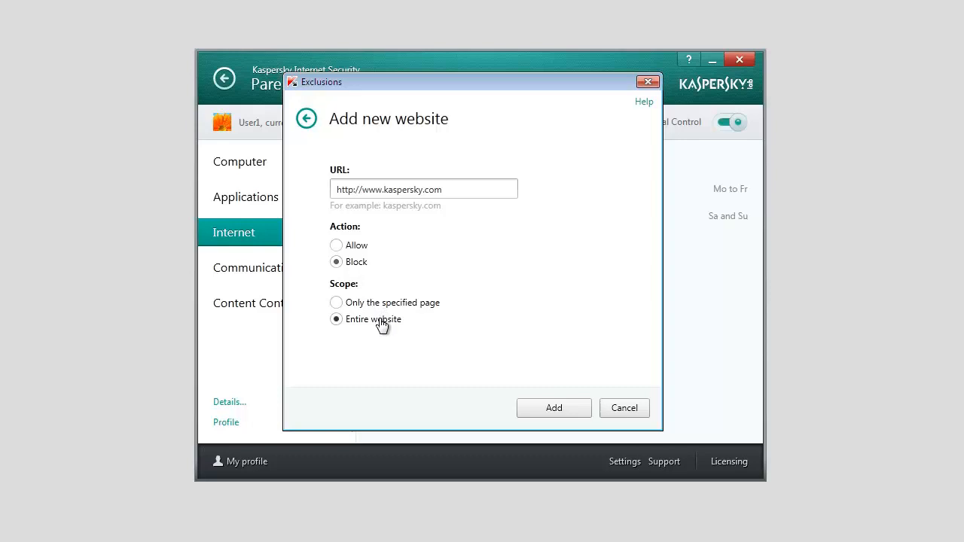
click(336, 301)
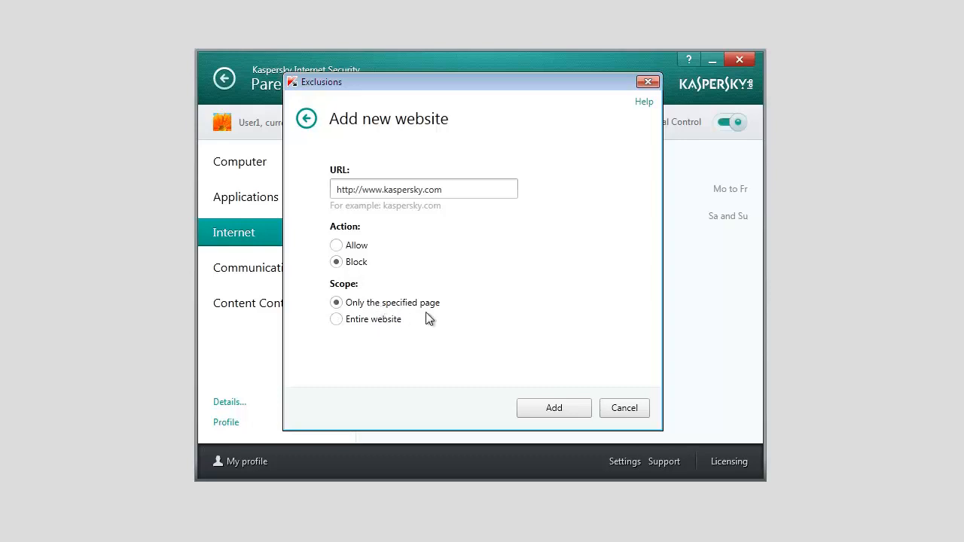
click(555, 407)
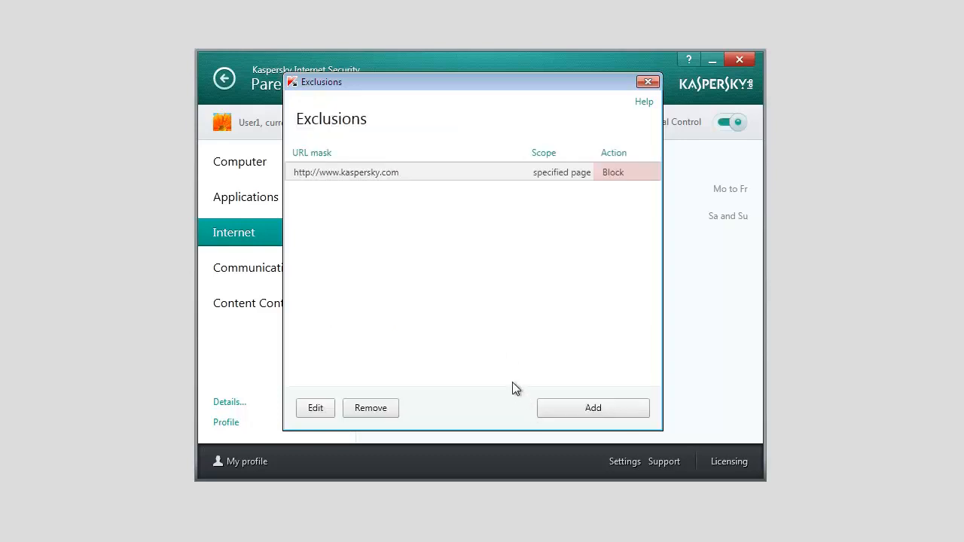